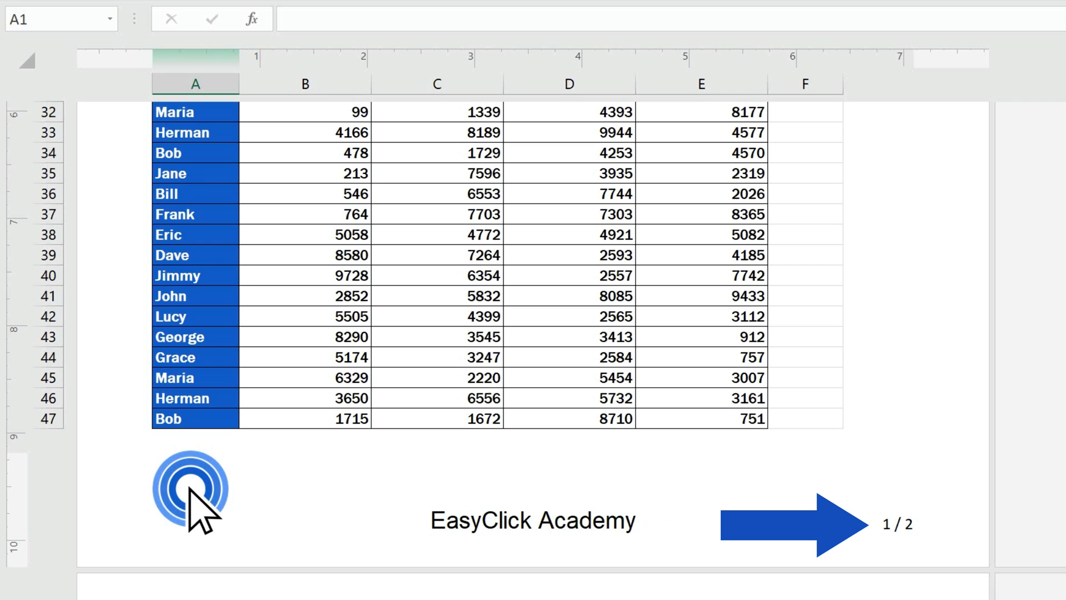
# Step: Switch to Page Layout view and start editing the footer at the bottom of page 1
pyautogui.click(782, 523)
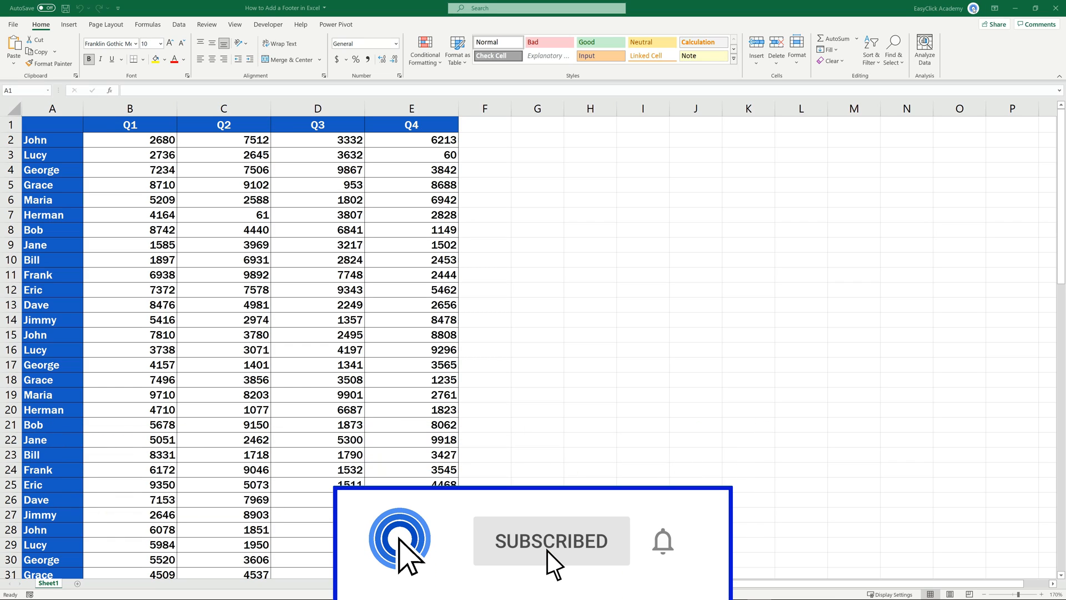
pyautogui.moveTo(662, 542)
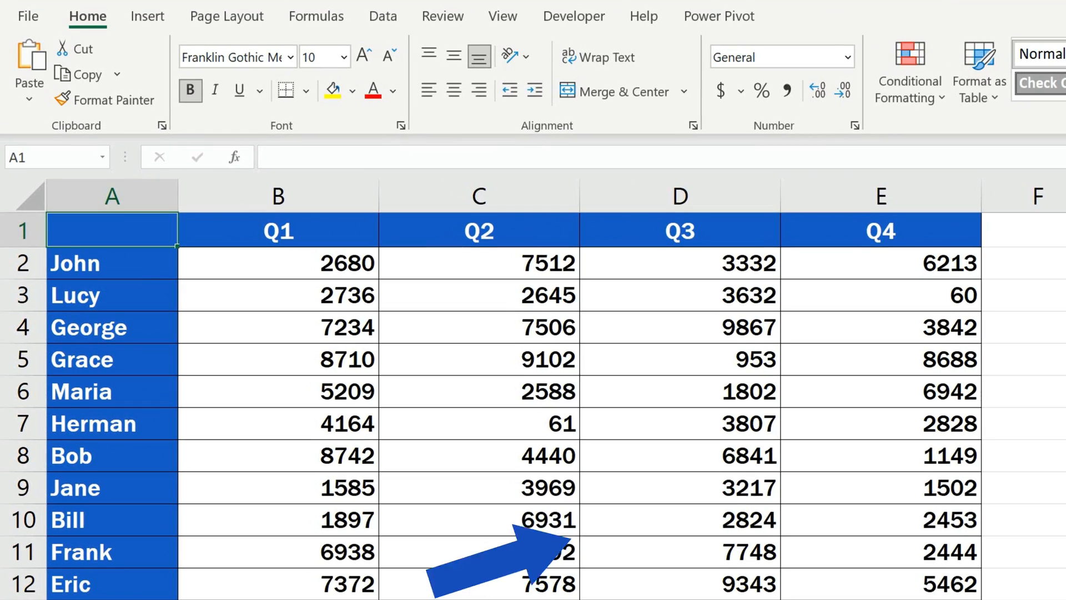
pyautogui.click(501, 15)
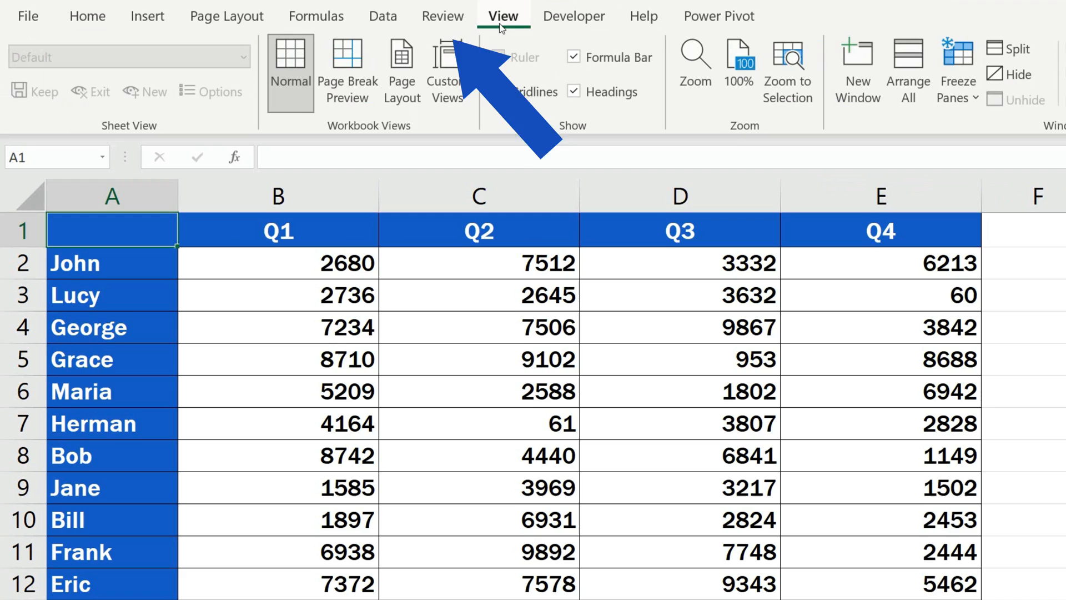
pyautogui.click(401, 71)
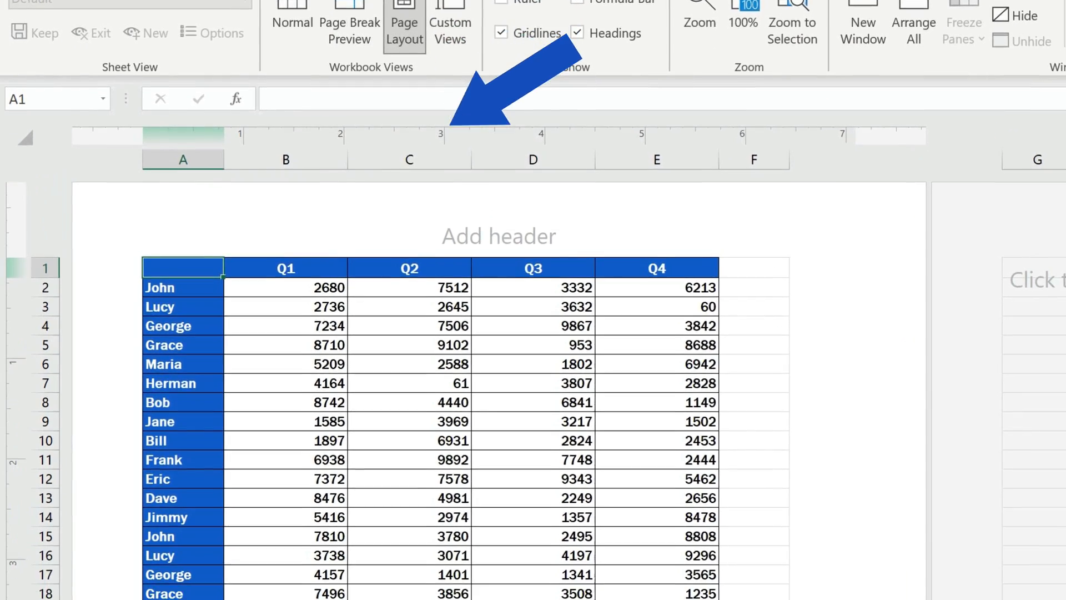
pyautogui.scroll(-3)
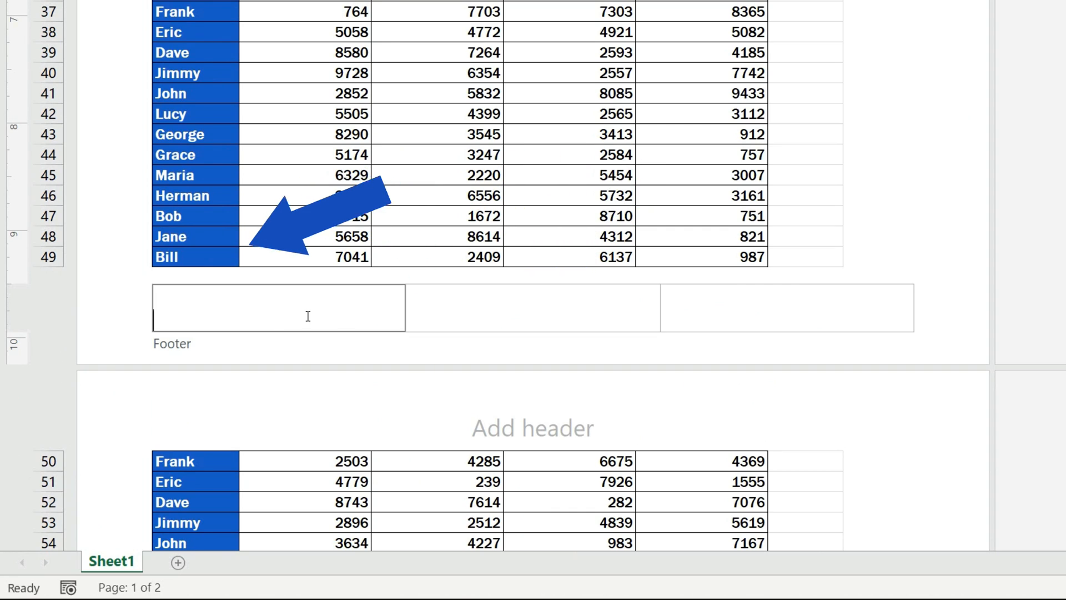
pyautogui.click(786, 307)
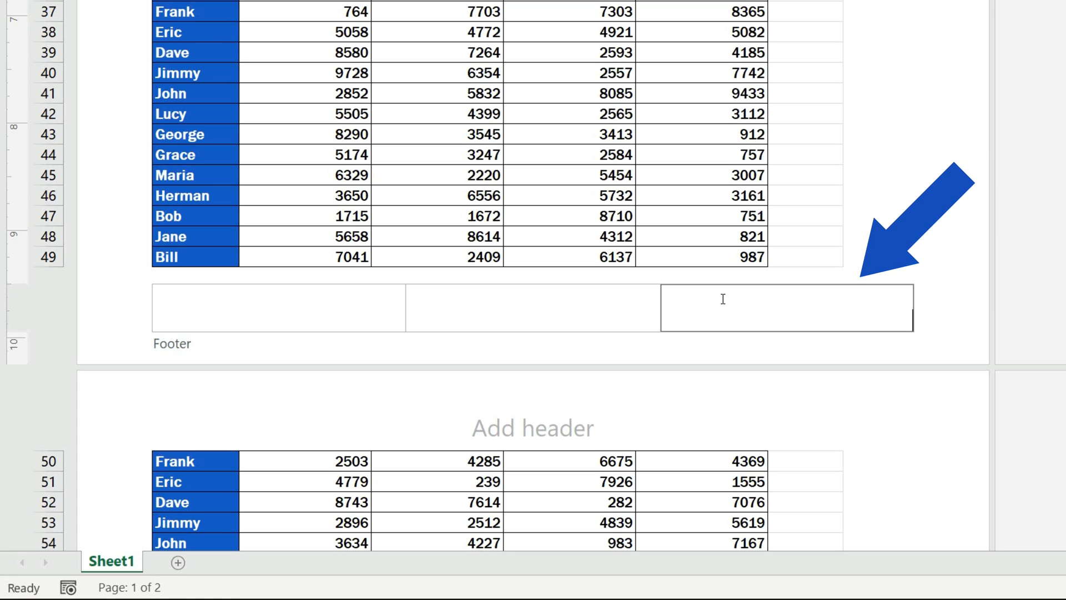
pyautogui.moveTo(793, 304)
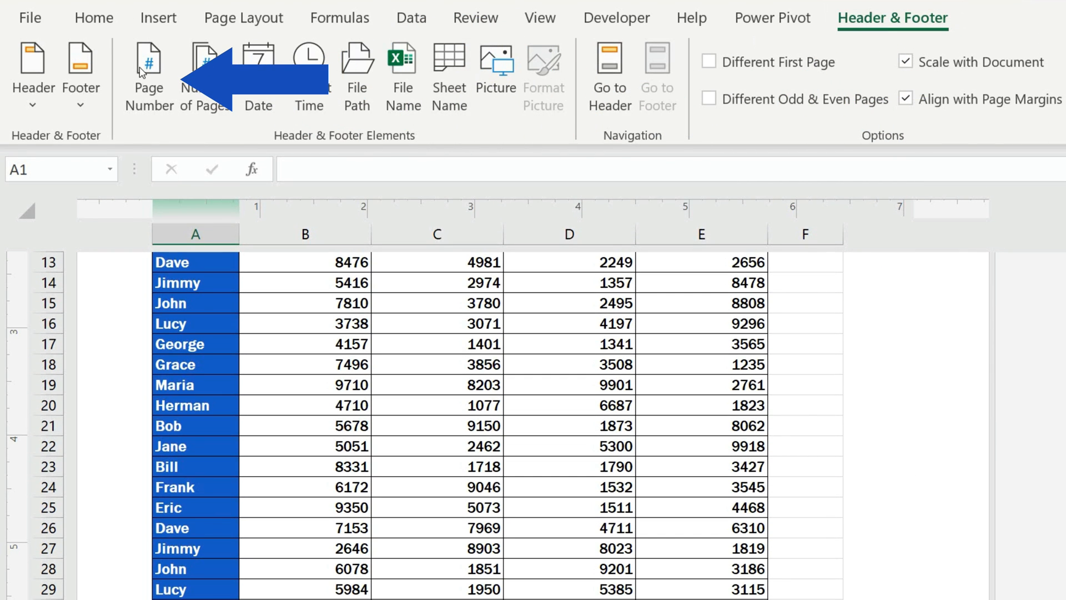
# Step: Scroll down to the footer where the page number 1 sits at the right
pyautogui.scroll(-3)
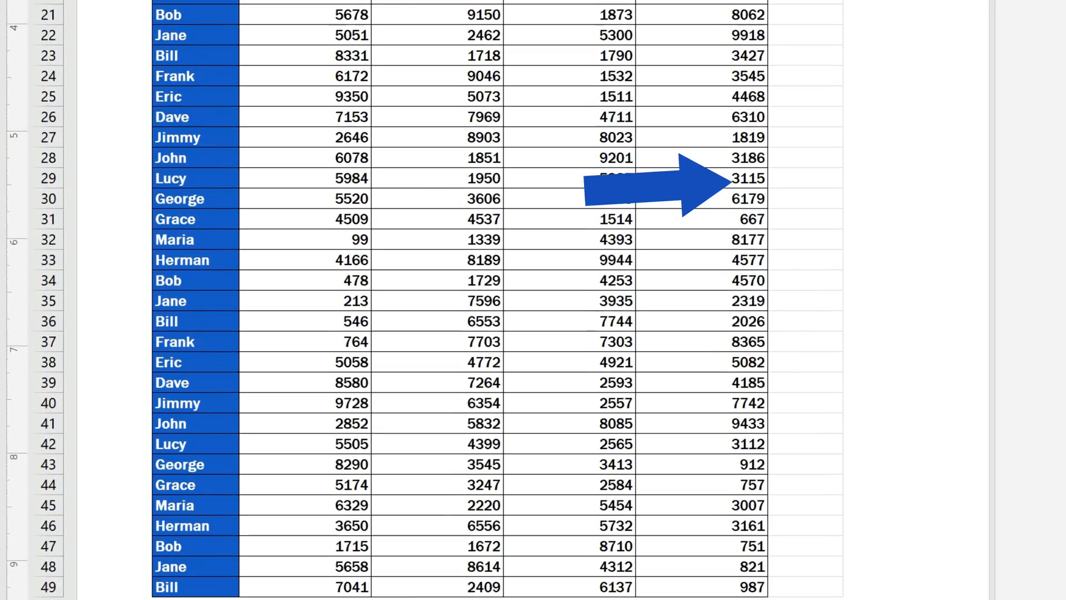
pyautogui.scroll(-3)
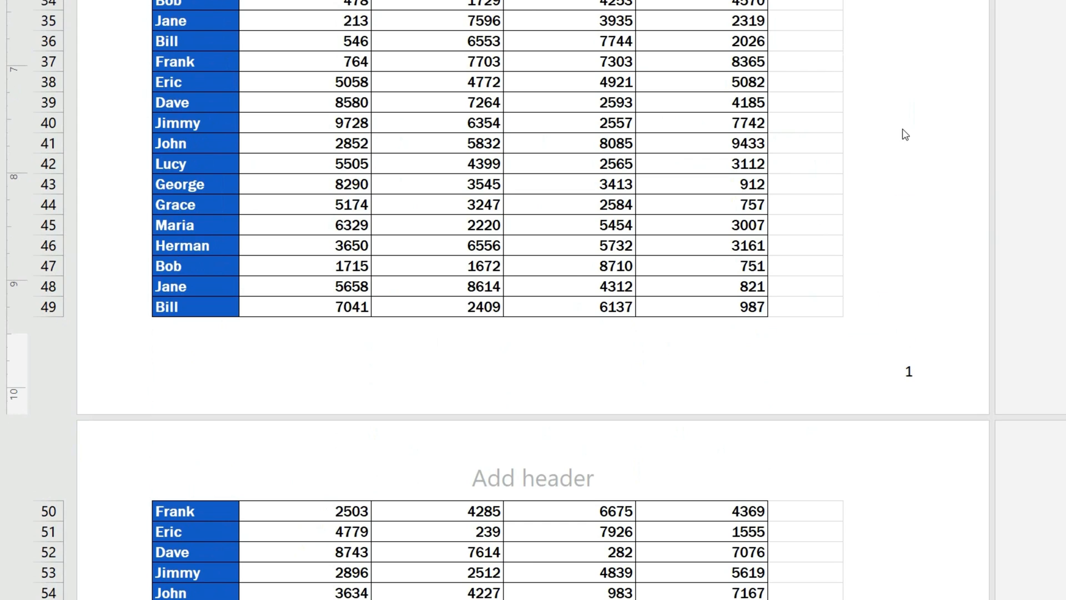
# Step: Add a slash after the &[Page] code in the right footer section
pyautogui.scroll(-3)
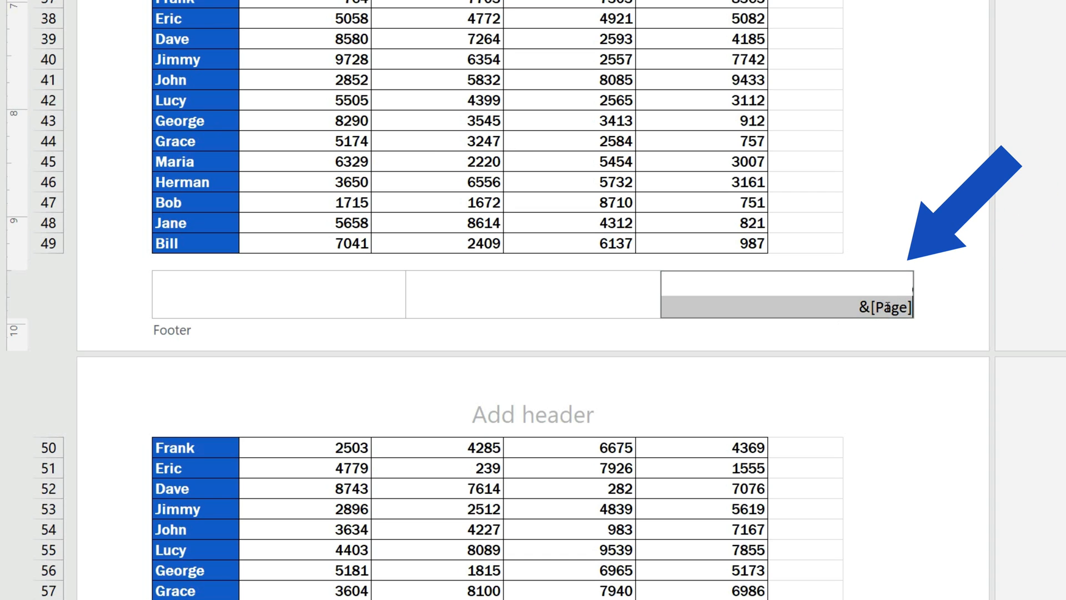
pyautogui.write('/')
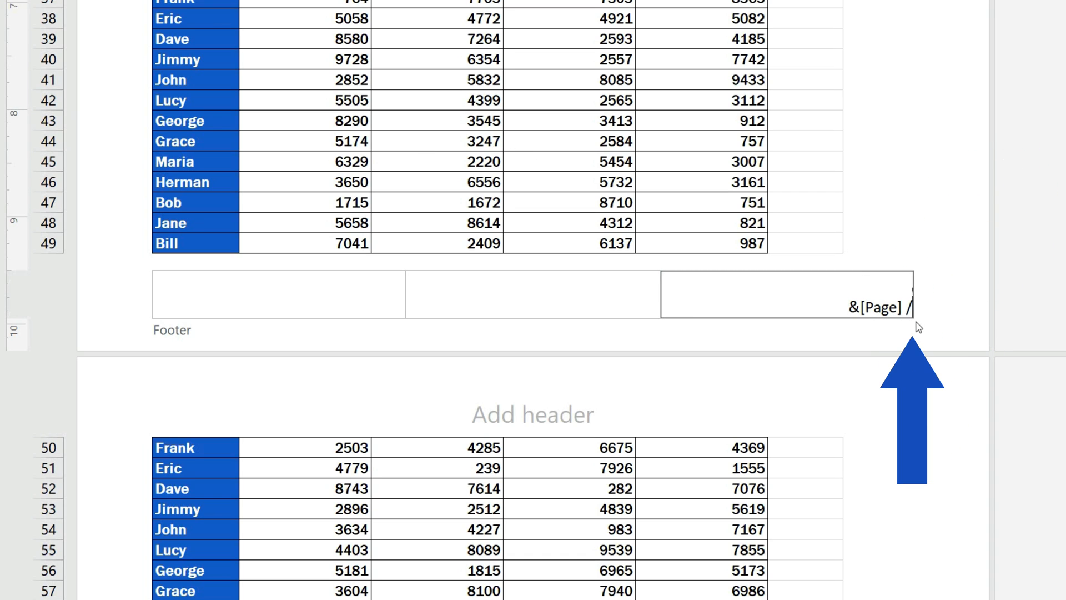
pyautogui.scroll(3)
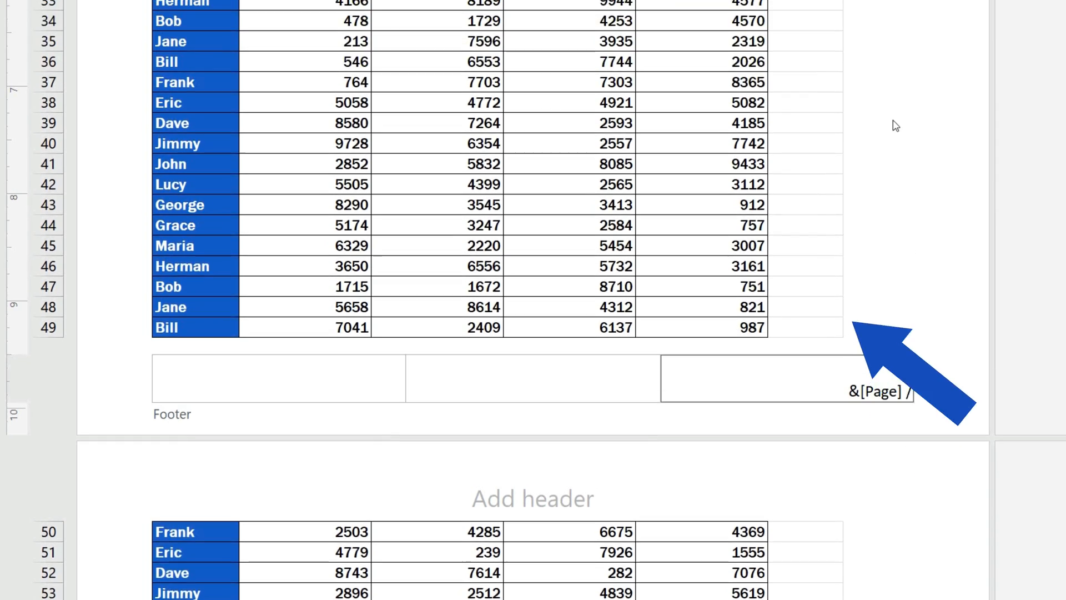
pyautogui.click(892, 17)
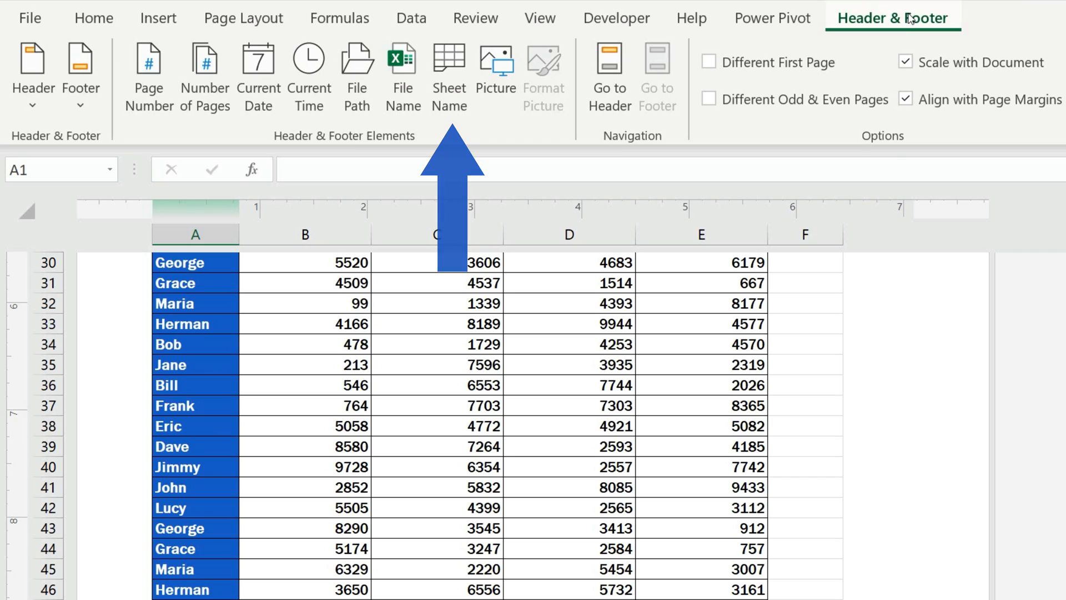
# Step: Add the total page count so the right footer reads 1 / 2, then begin adding a footer picture
pyautogui.click(93, 18)
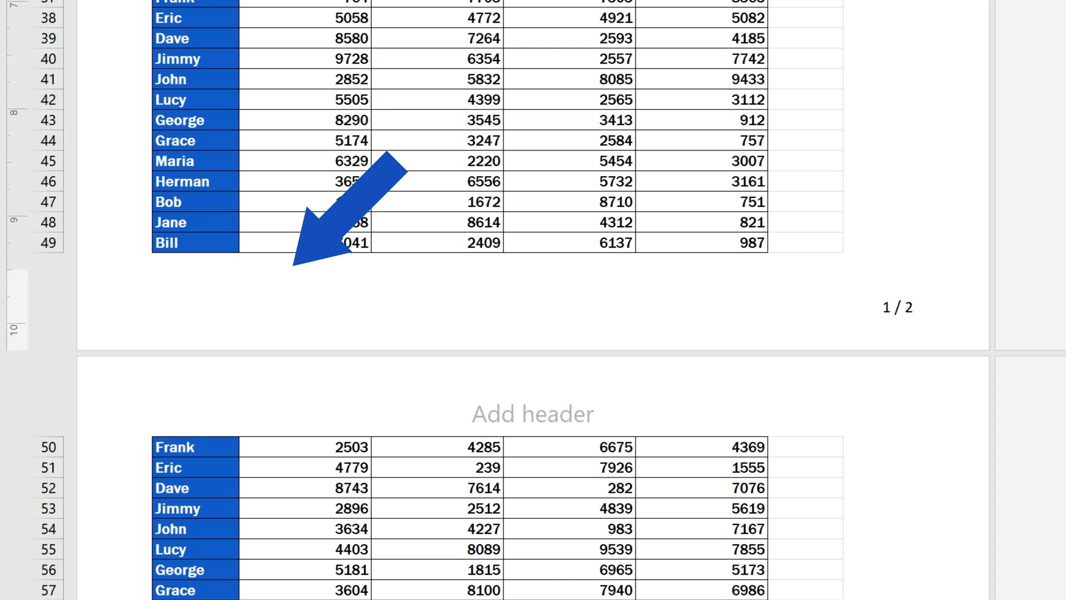
pyautogui.moveTo(558, 218)
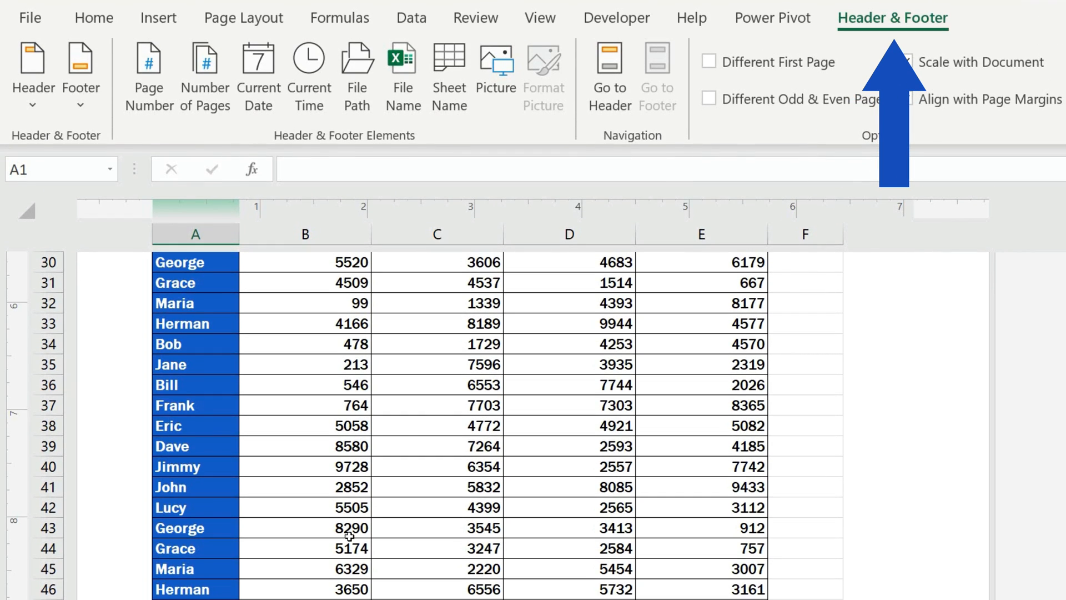
pyautogui.moveTo(495, 77)
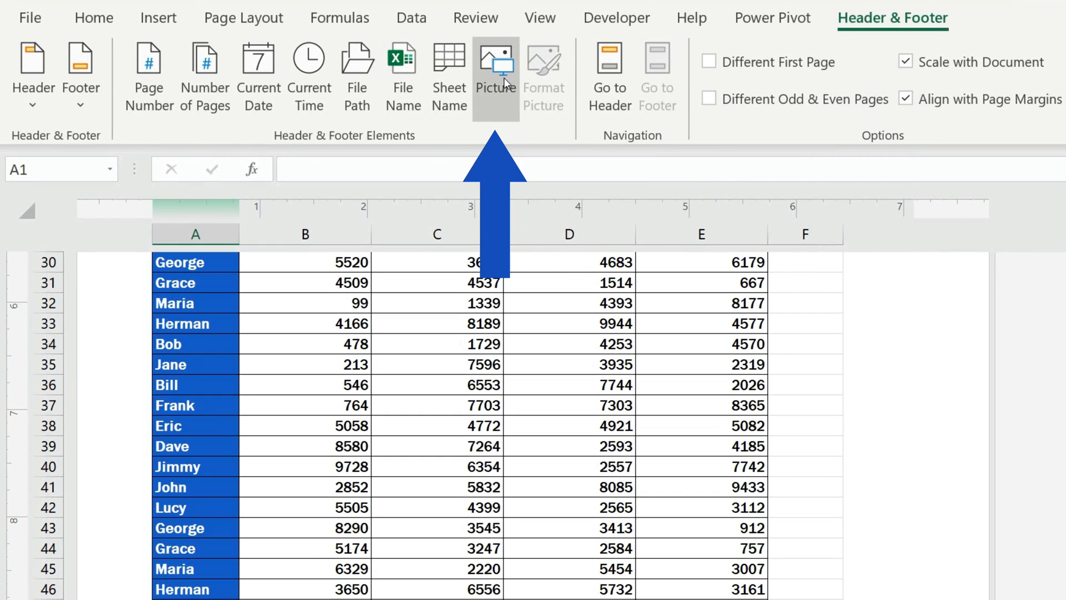
pyautogui.click(496, 65)
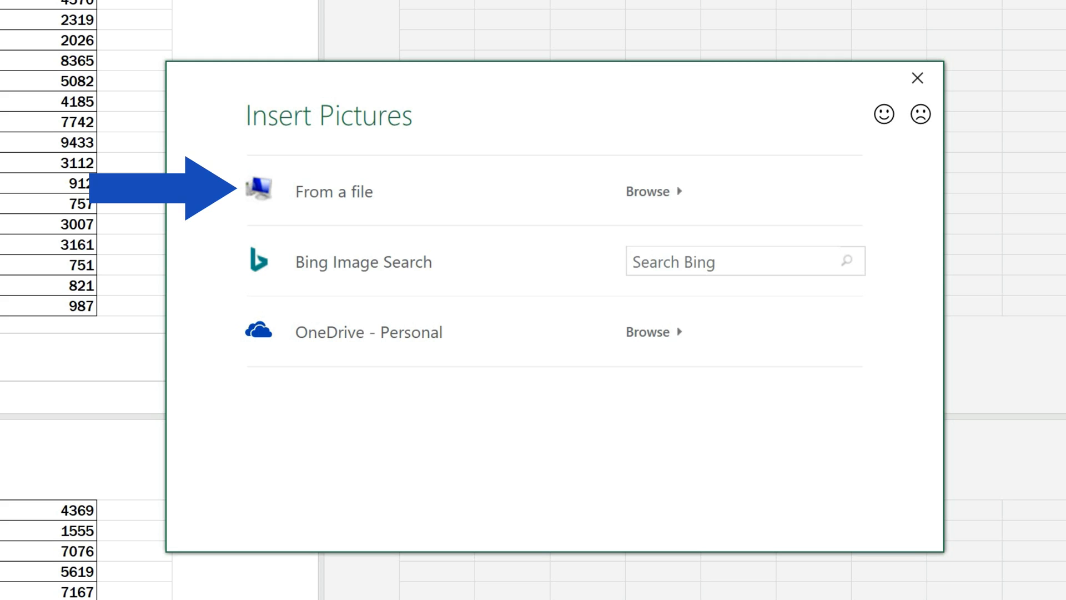
# Step: Insert the EasyClick Academy PNG from the EasyClick Academy folder into the left footer
pyautogui.click(916, 78)
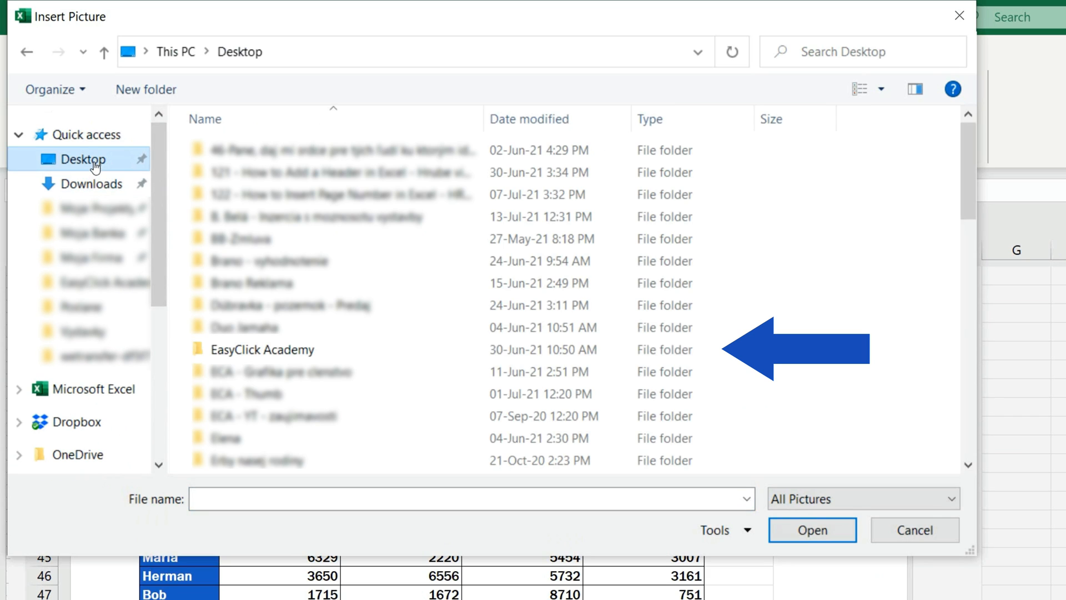
pyautogui.doubleClick(264, 350)
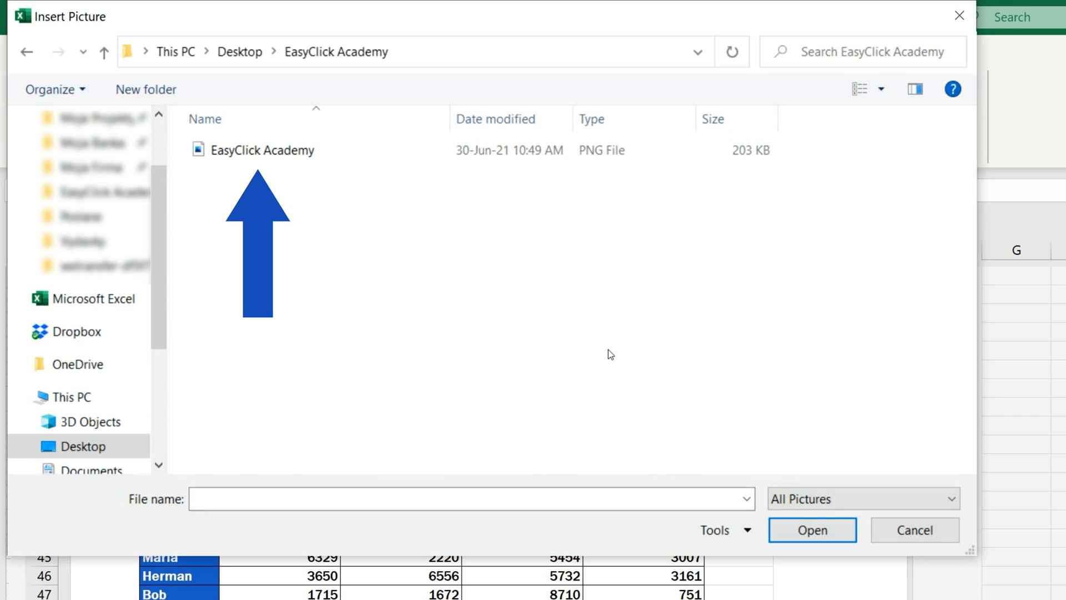
pyautogui.click(262, 150)
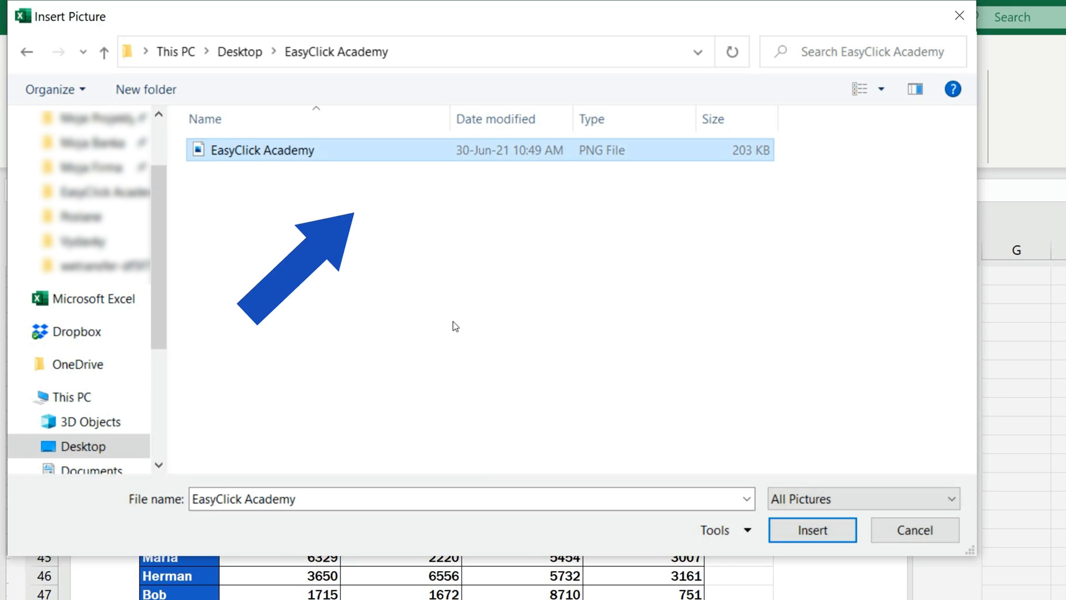
pyautogui.click(812, 530)
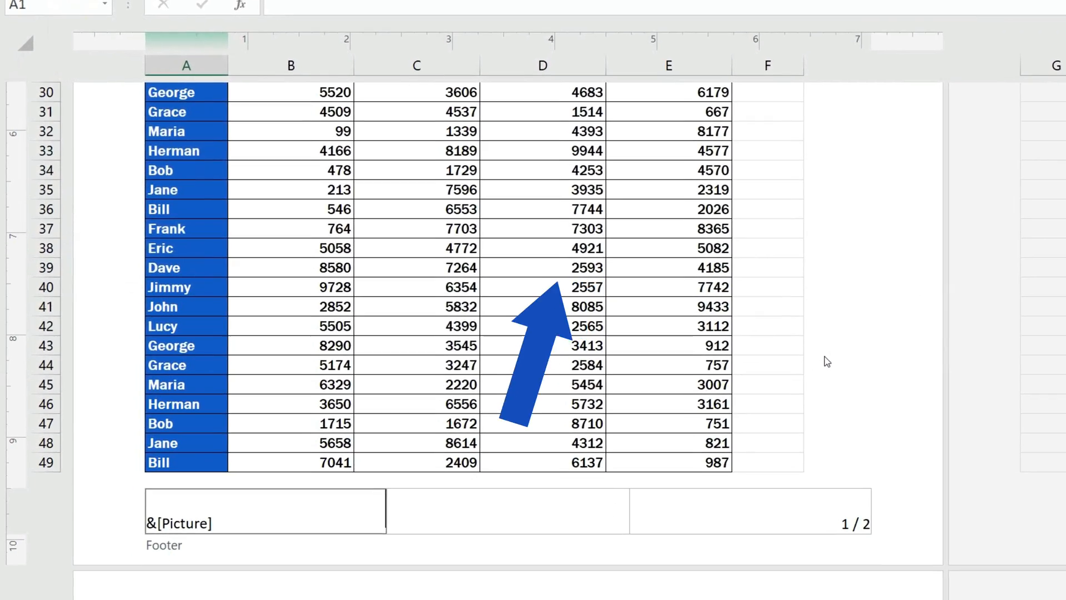
# Step: Preview the inserted logo, which shows far too large across the pages, then return to the left footer
pyautogui.scroll(-3)
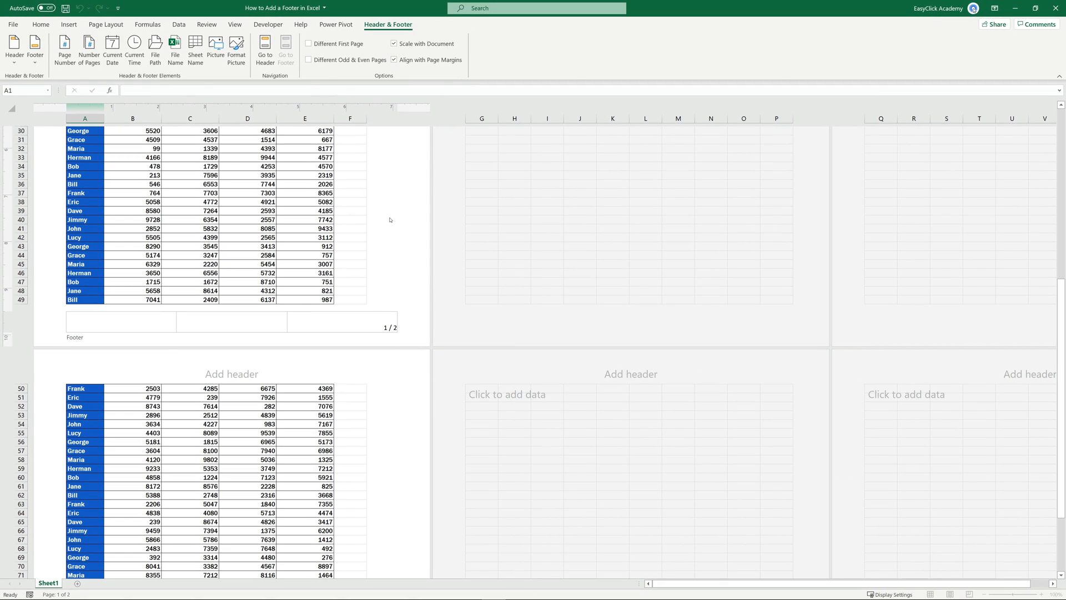
pyautogui.click(40, 23)
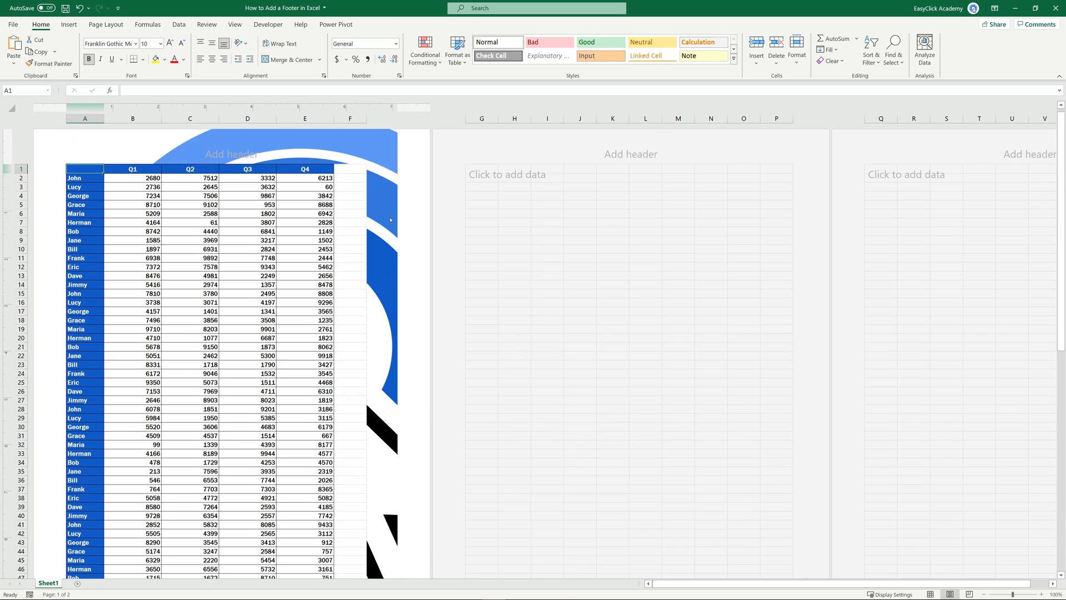
pyautogui.scroll(-3)
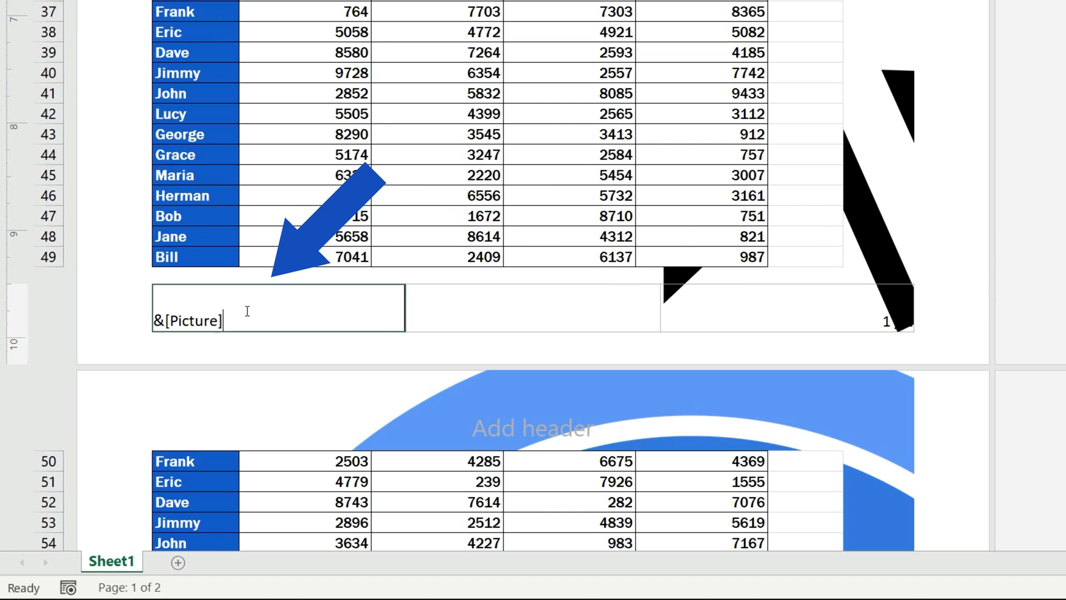
pyautogui.scroll(3)
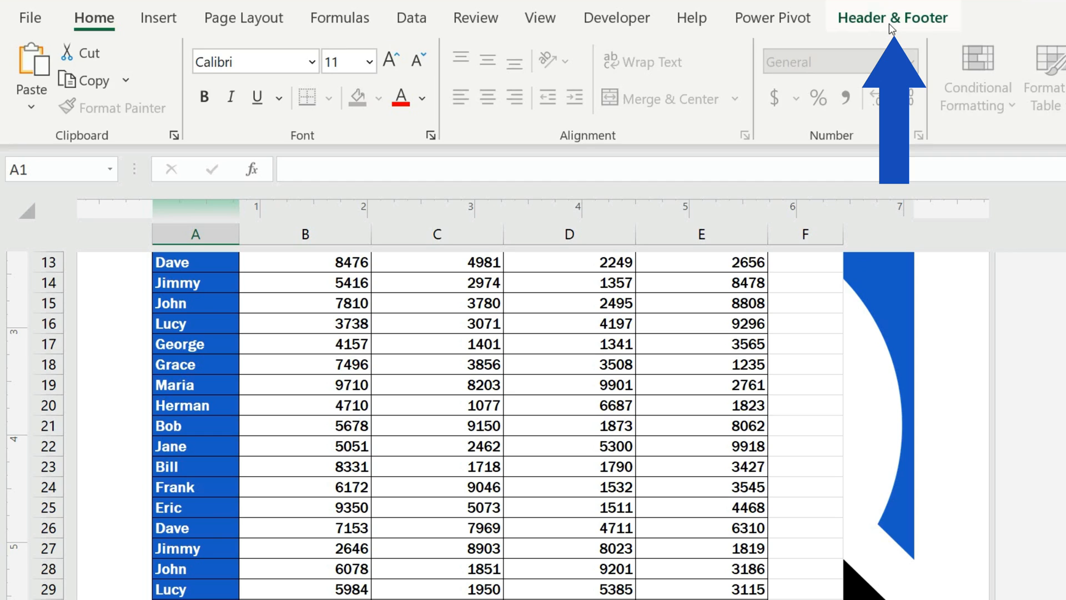
# Step: Scale the footer logo to 7% height and width in Format Picture
pyautogui.click(891, 17)
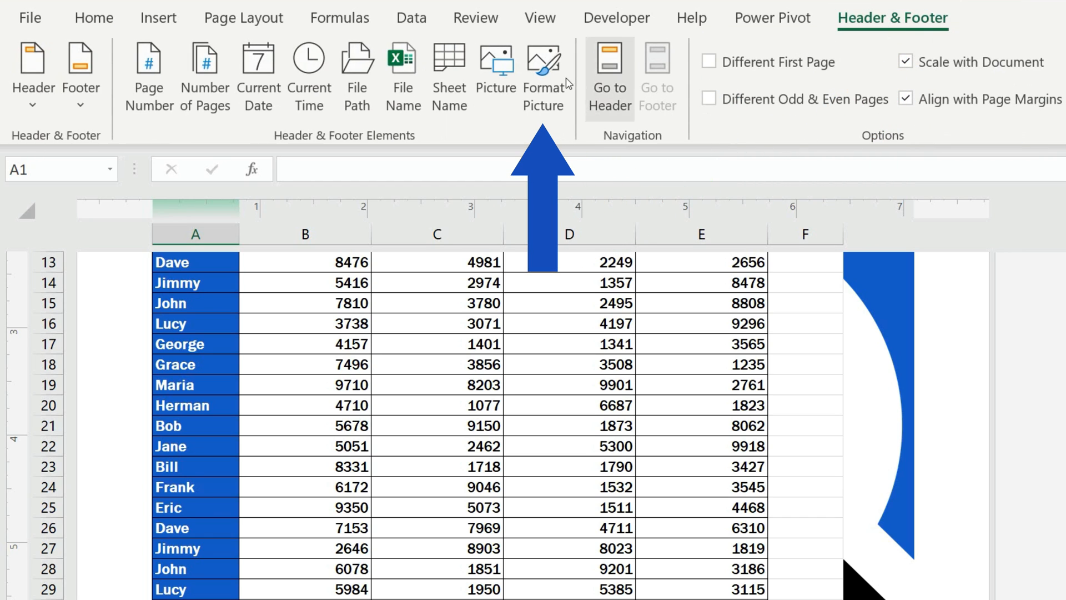
pyautogui.click(543, 75)
pyautogui.write('7')
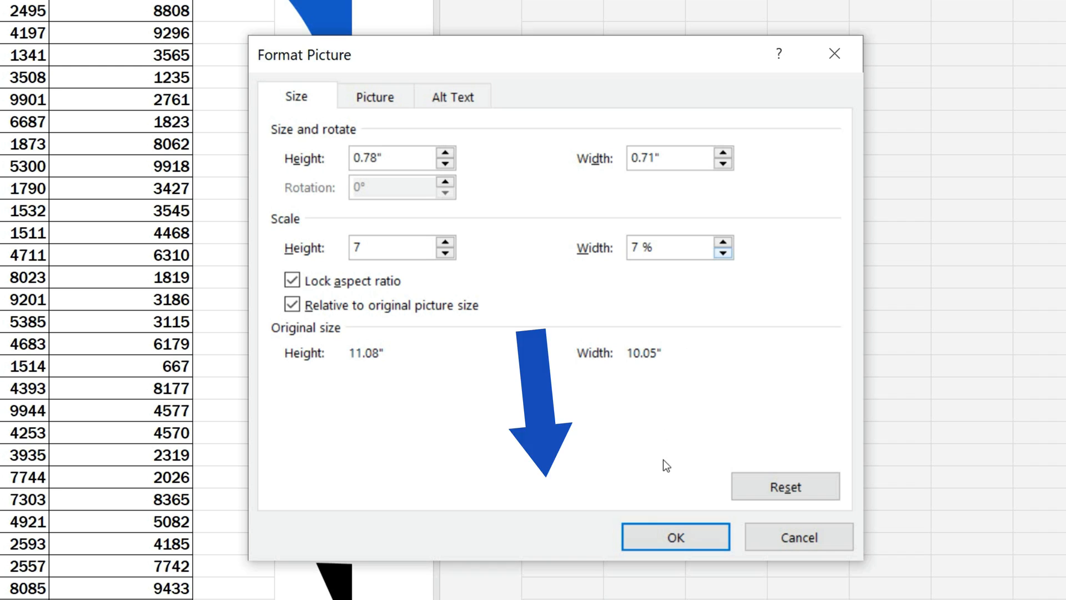
pyautogui.click(674, 537)
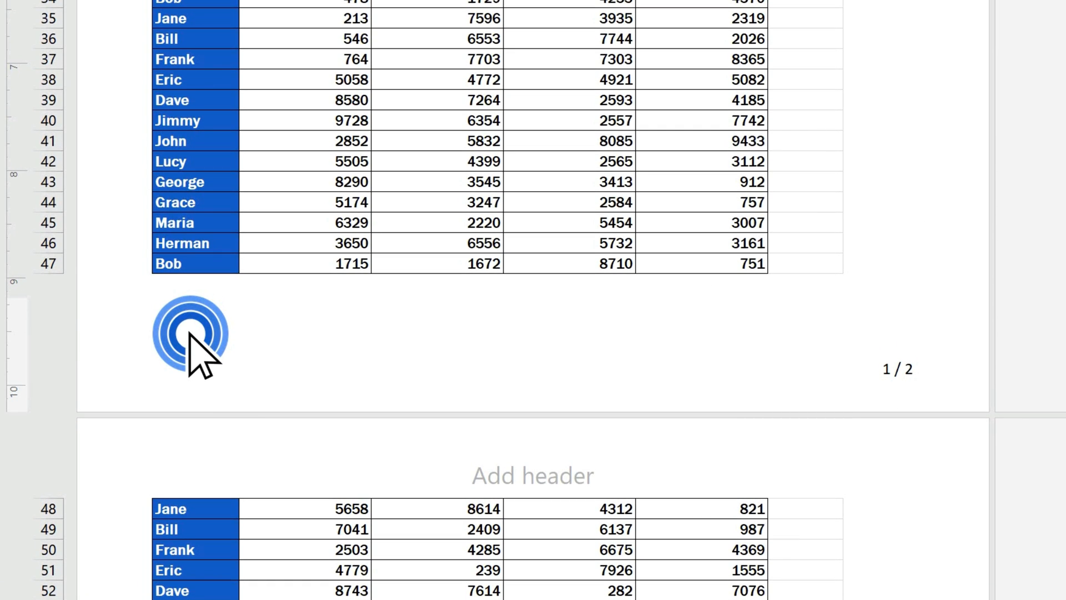
pyautogui.moveTo(820, 40)
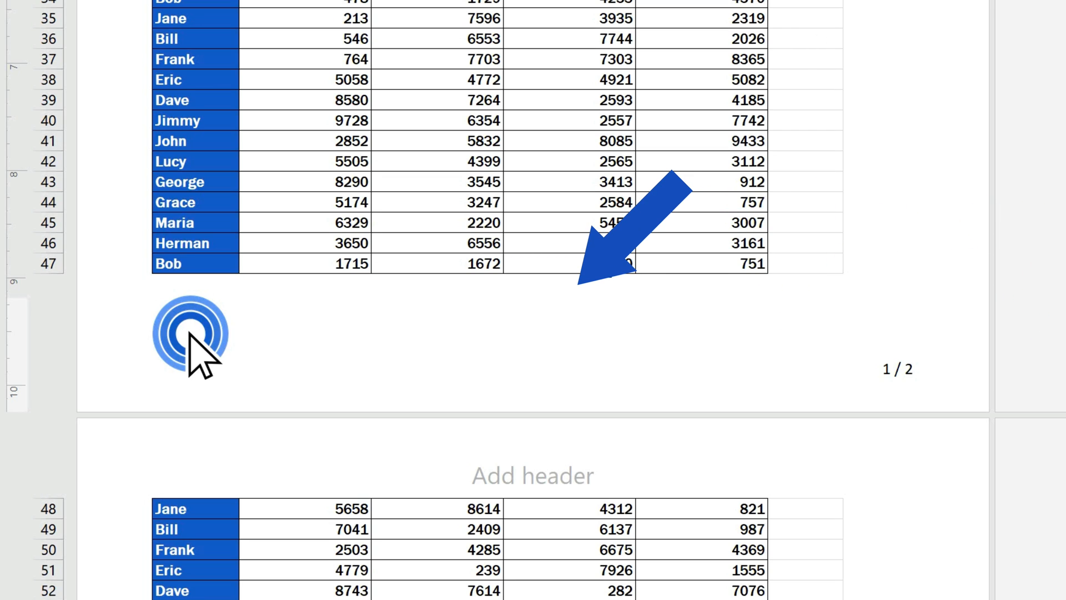
# Step: Enter 'EasyClick Academy' in the centre footer section
pyautogui.click(531, 338)
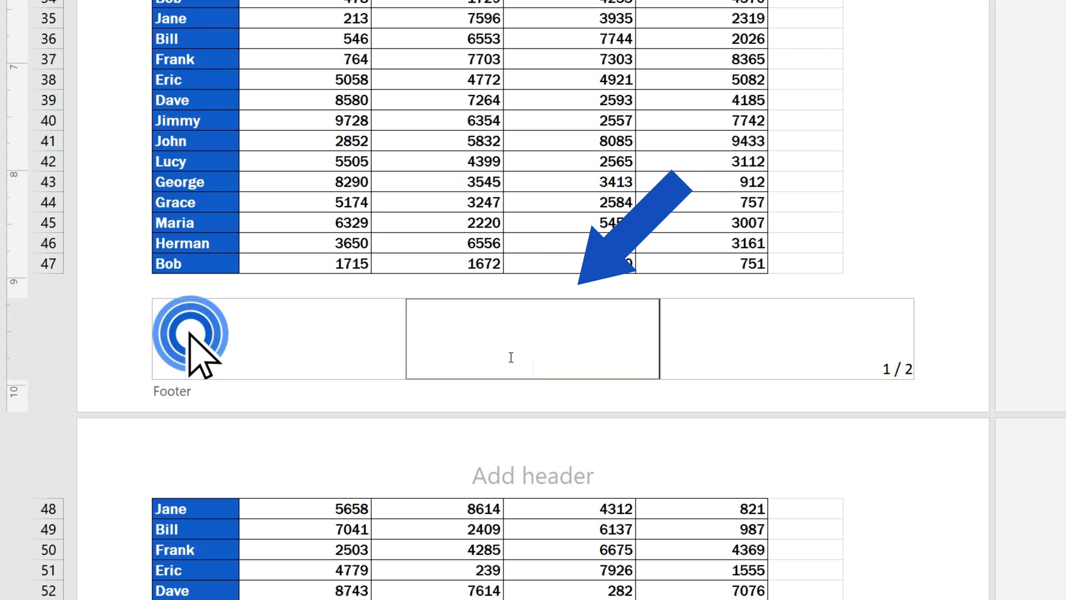
pyautogui.write('E')
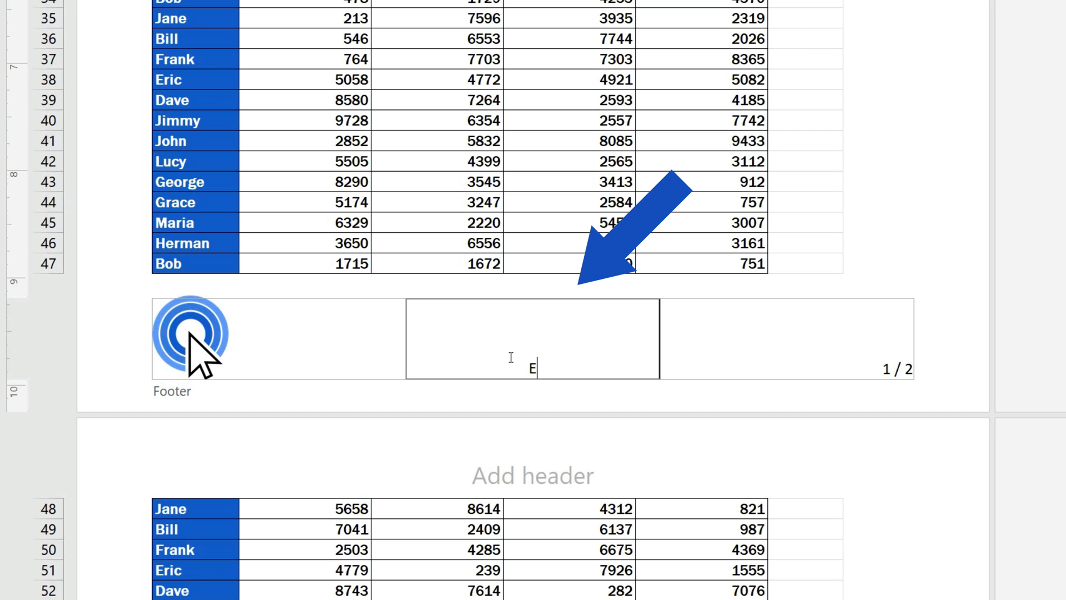
pyautogui.write('EasyClick Academy')
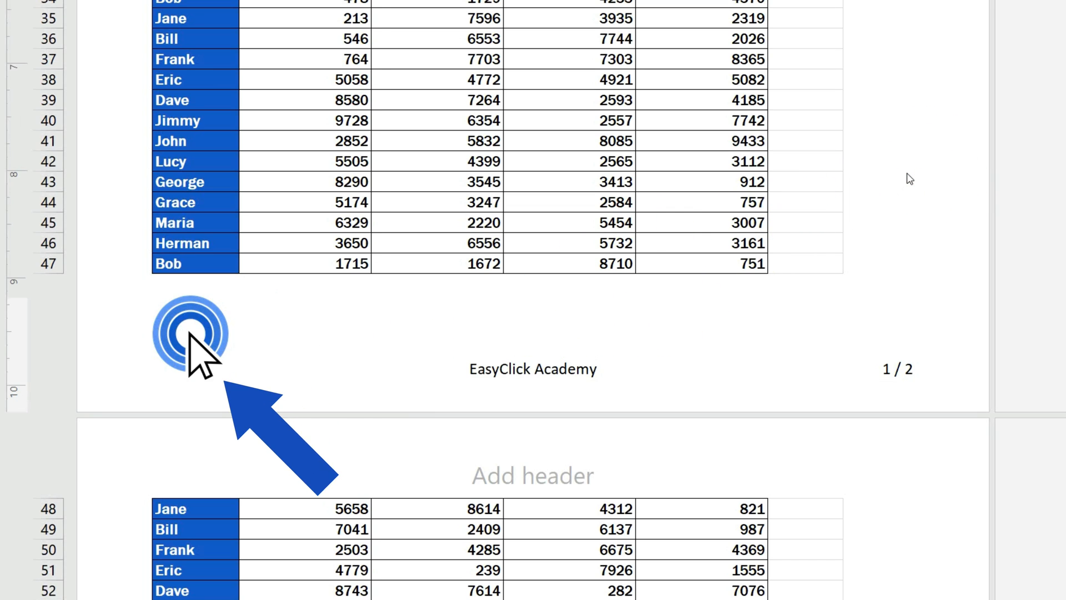
pyautogui.moveTo(910, 444)
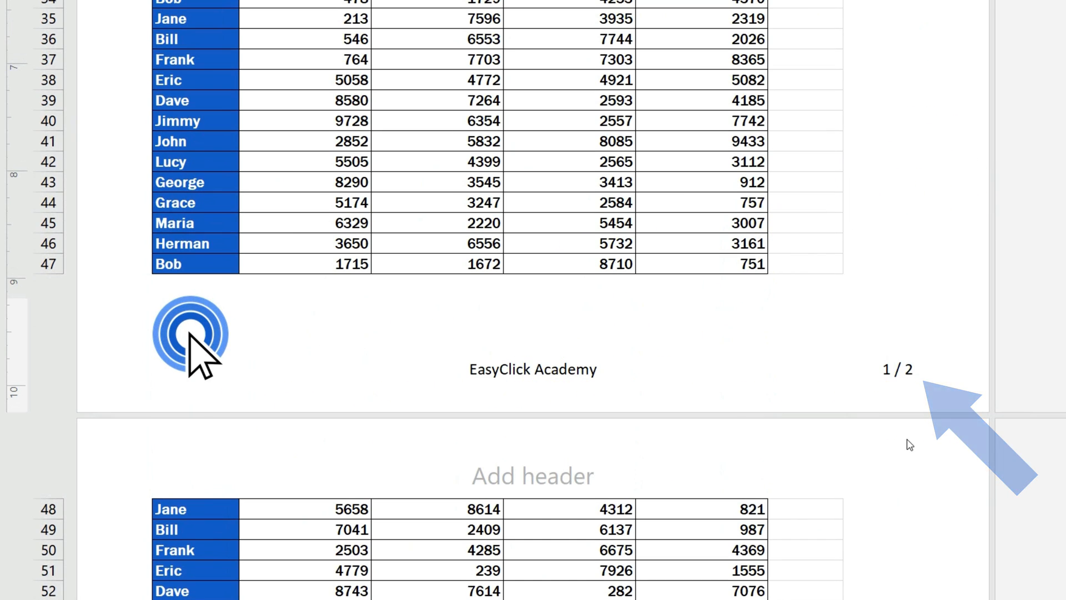
pyautogui.scroll(3)
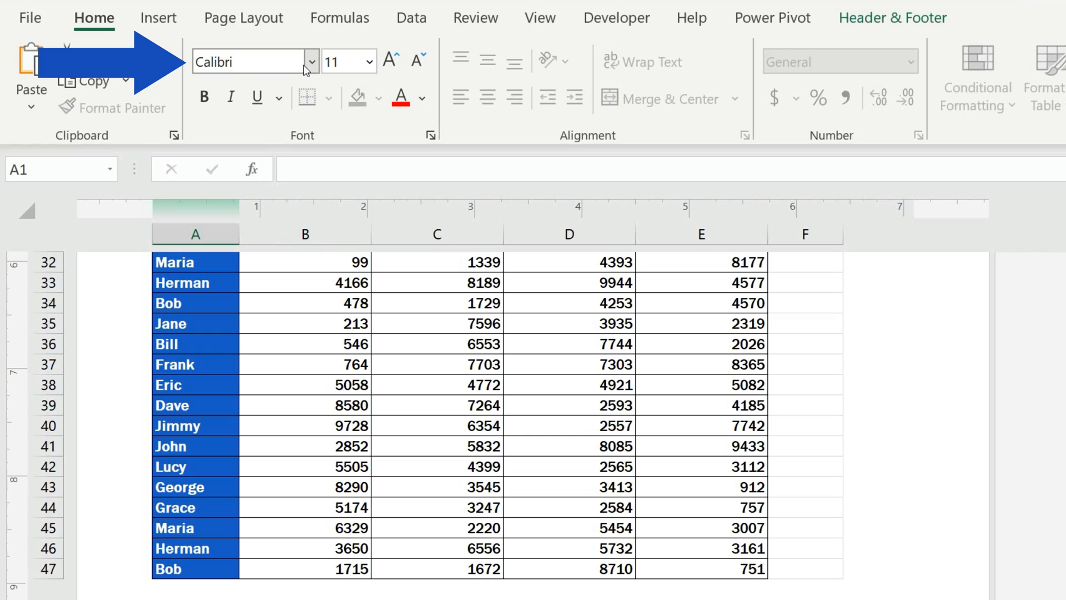
# Step: Set the centred footer text 'EasyClick Academy' to Arial at size 16
pyautogui.click(312, 61)
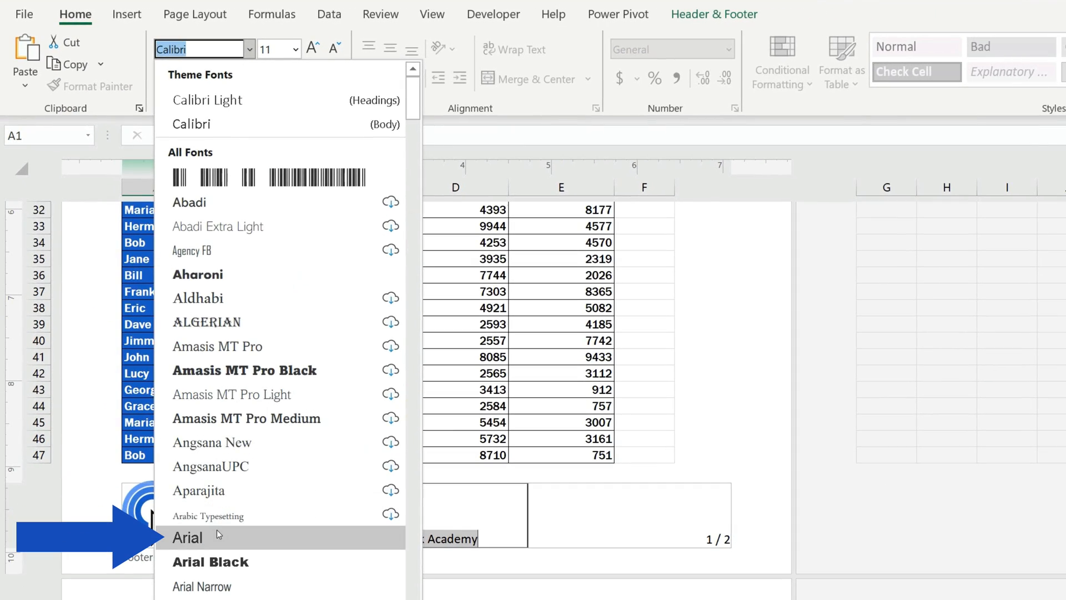
pyautogui.click(187, 537)
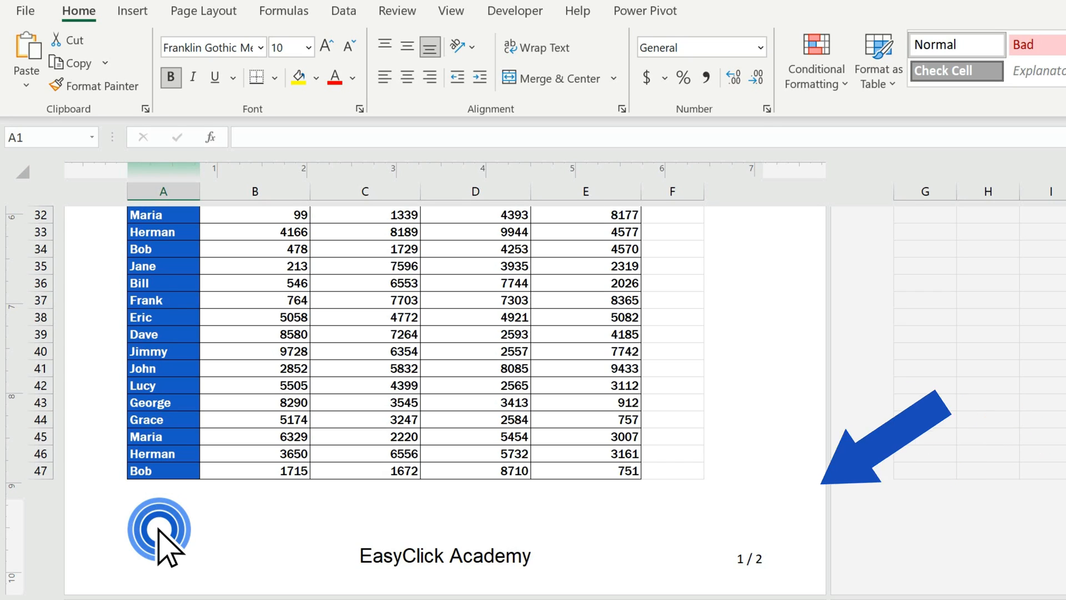
pyautogui.click(444, 553)
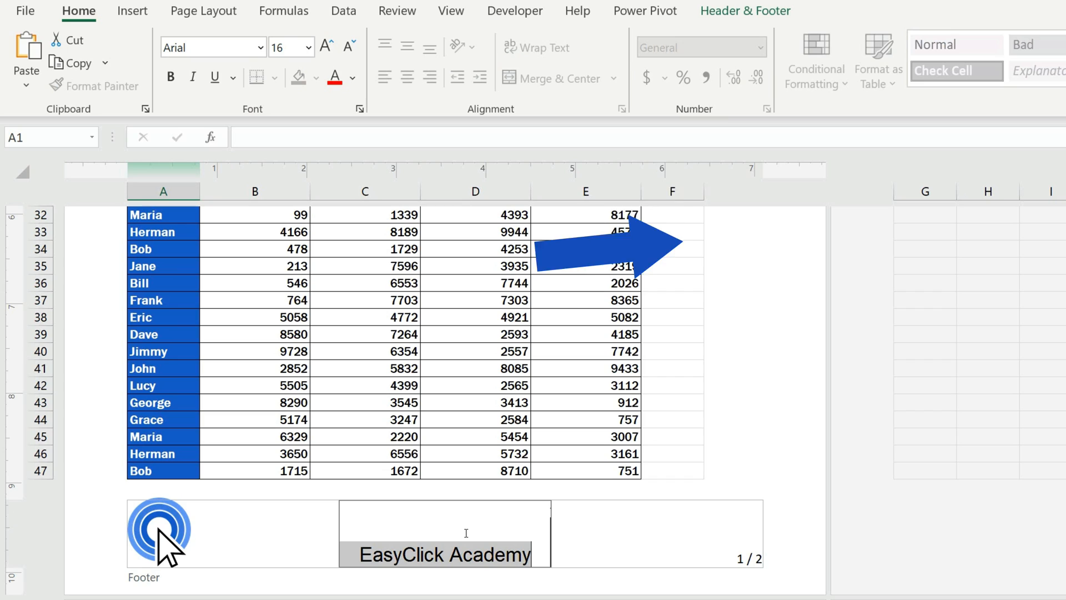
pyautogui.click(743, 11)
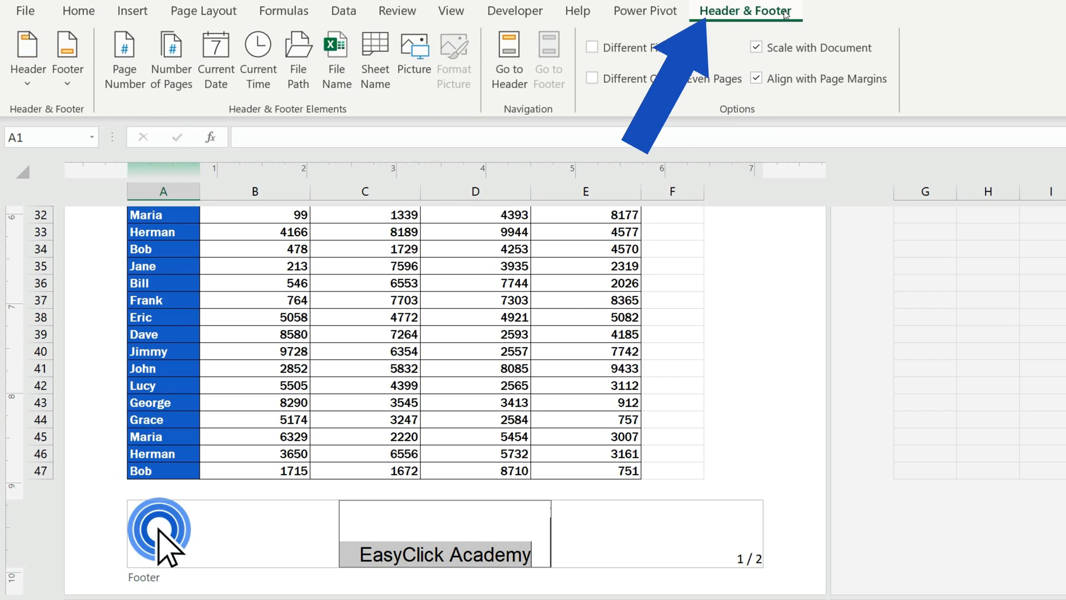
# Step: Enable Different First Page so page 1 gets its own (empty) footer, then check page two
pyautogui.click(592, 48)
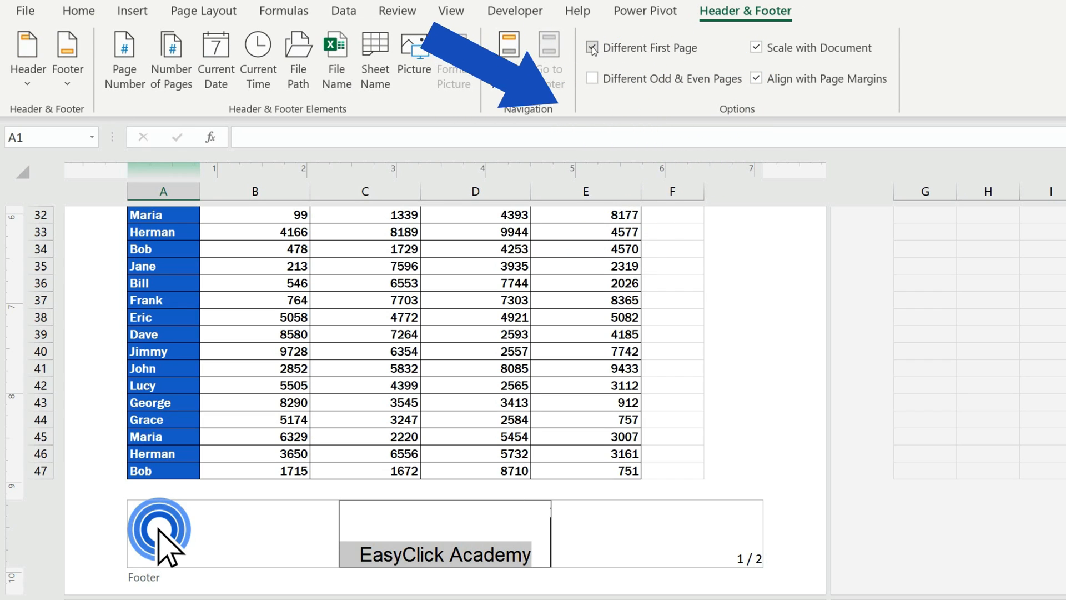
pyautogui.click(592, 48)
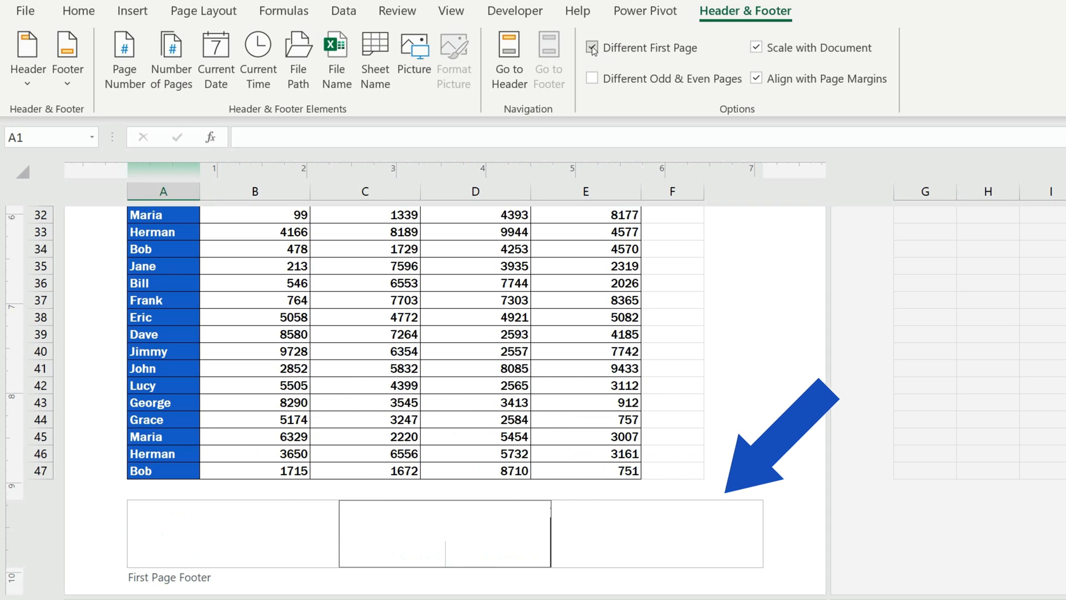
pyautogui.click(78, 11)
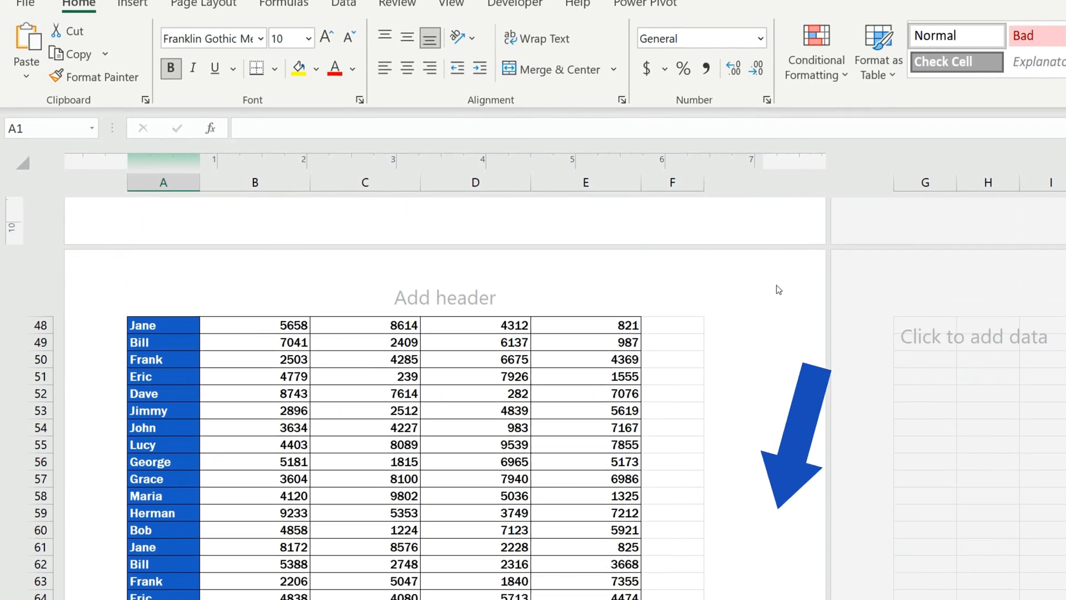
pyautogui.scroll(-3)
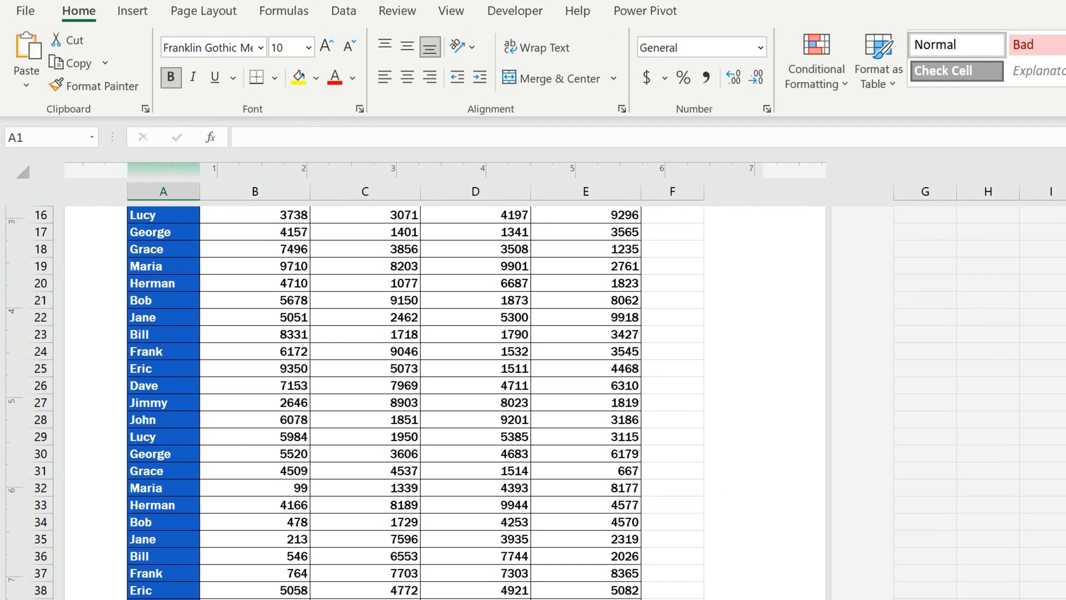
pyautogui.click(745, 10)
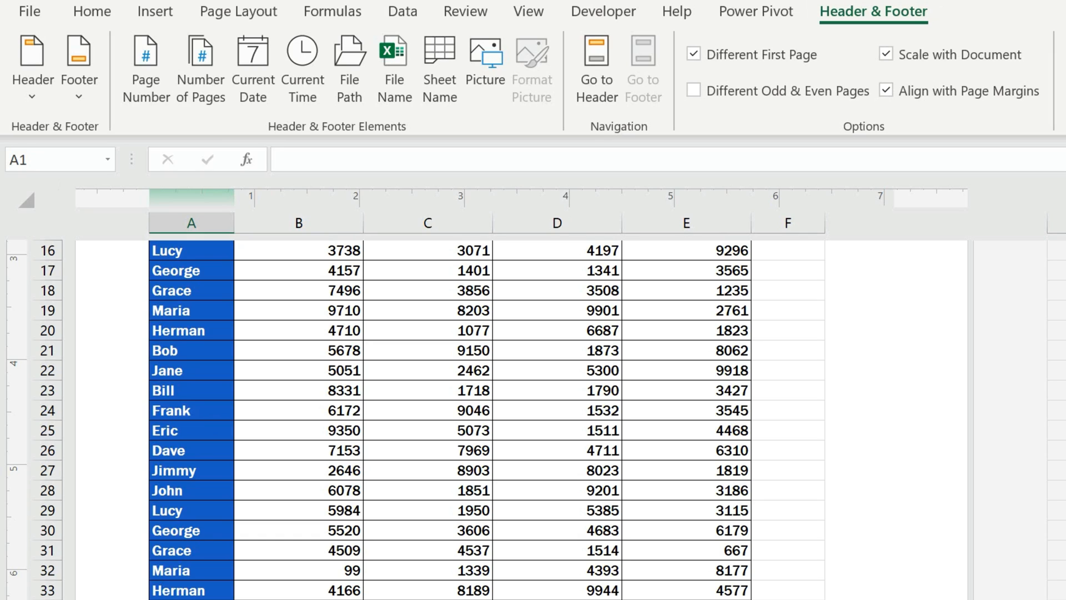
pyautogui.moveTo(928, 556)
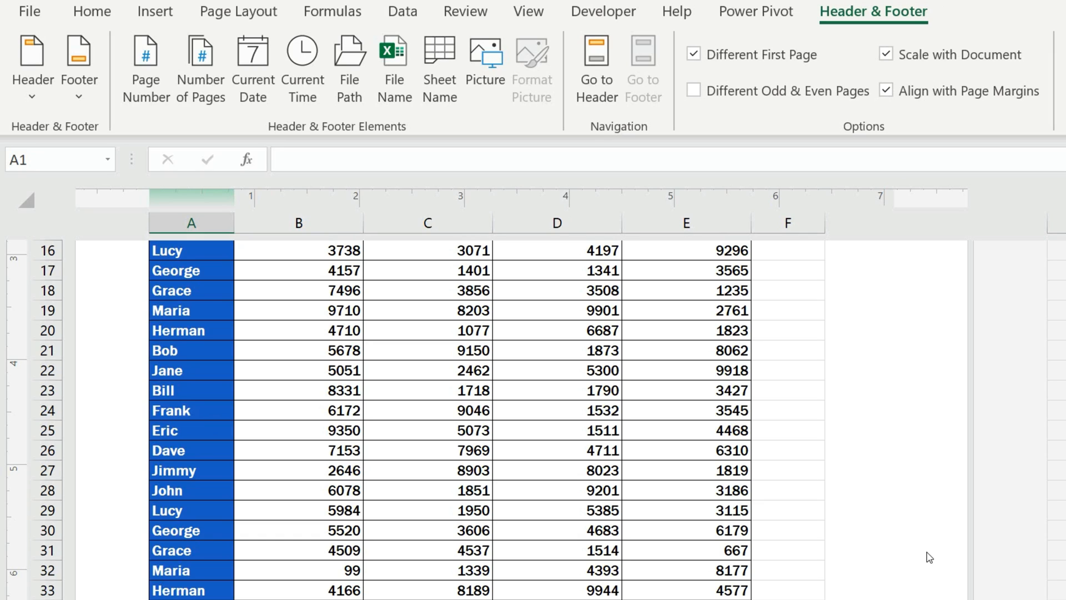
pyautogui.scroll(-3)
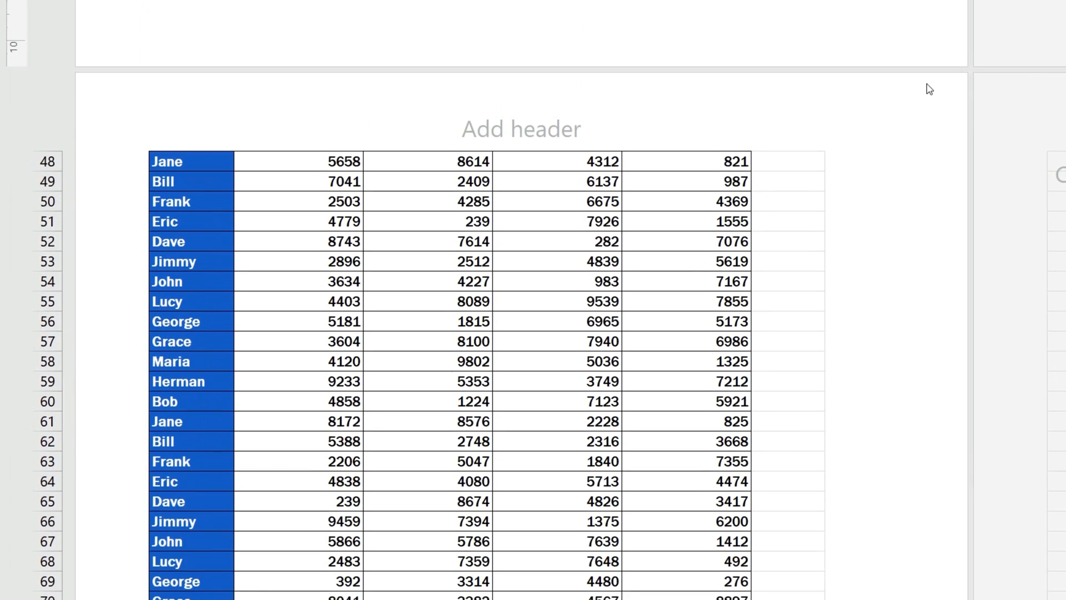
pyautogui.scroll(-3)
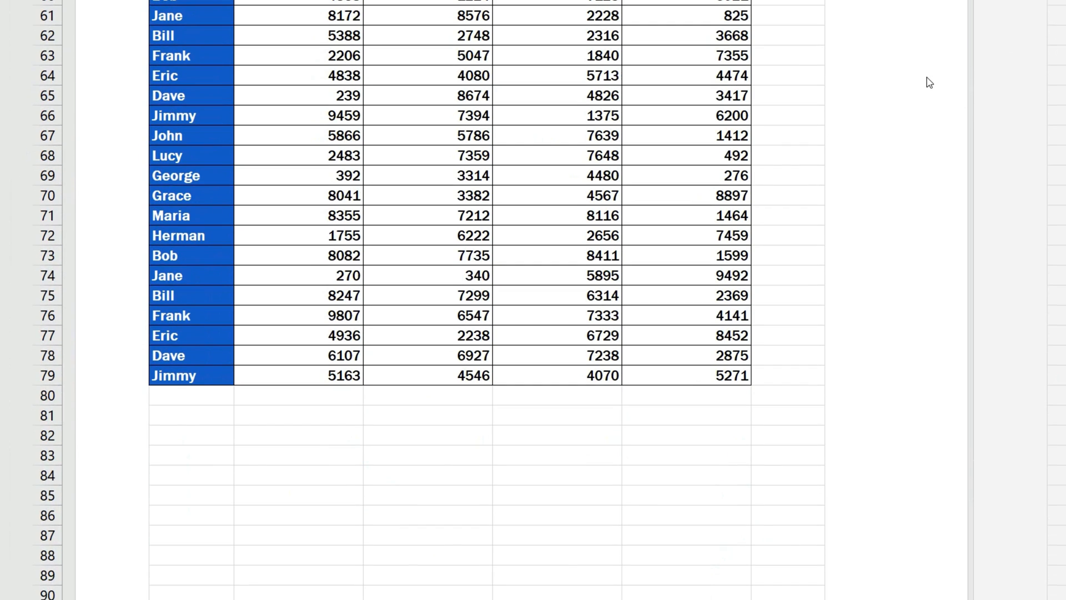
pyautogui.scroll(-3)
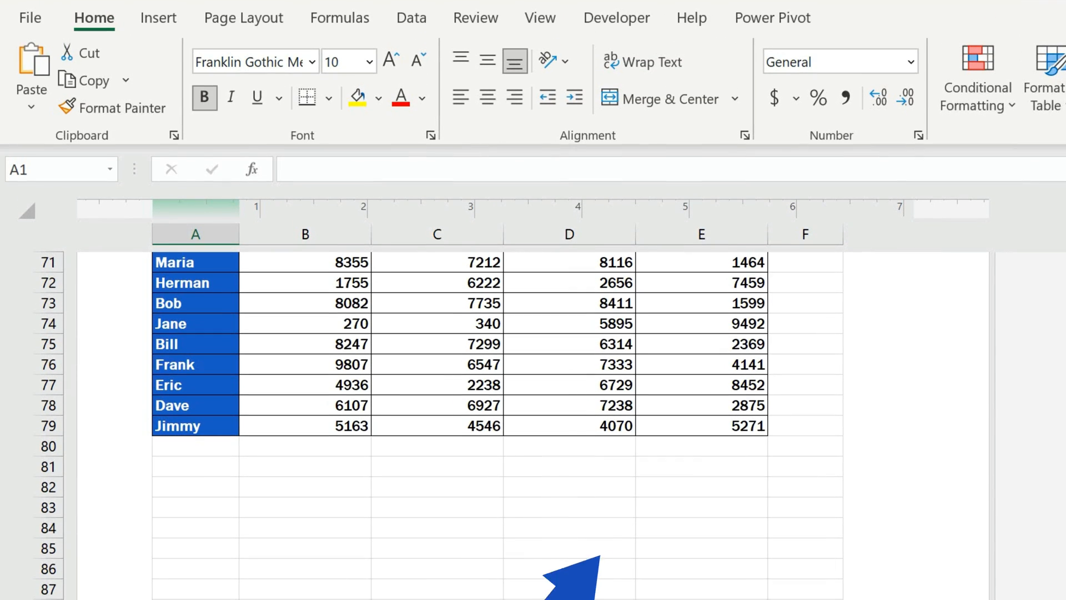
# Step: Switch the workbook back to Normal view from the View ribbon
pyautogui.click(540, 18)
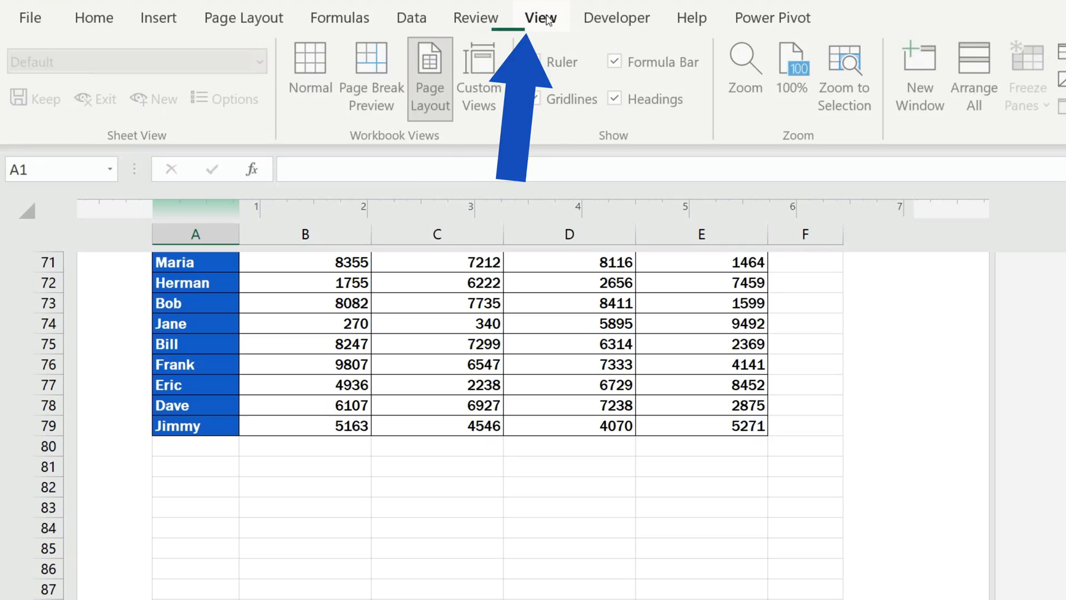
pyautogui.click(311, 68)
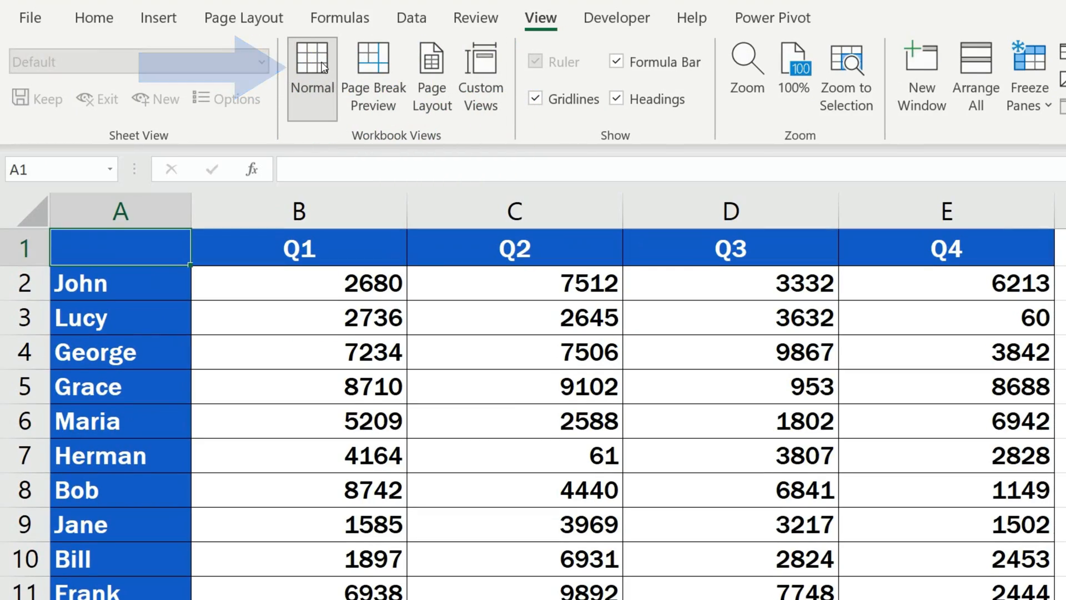